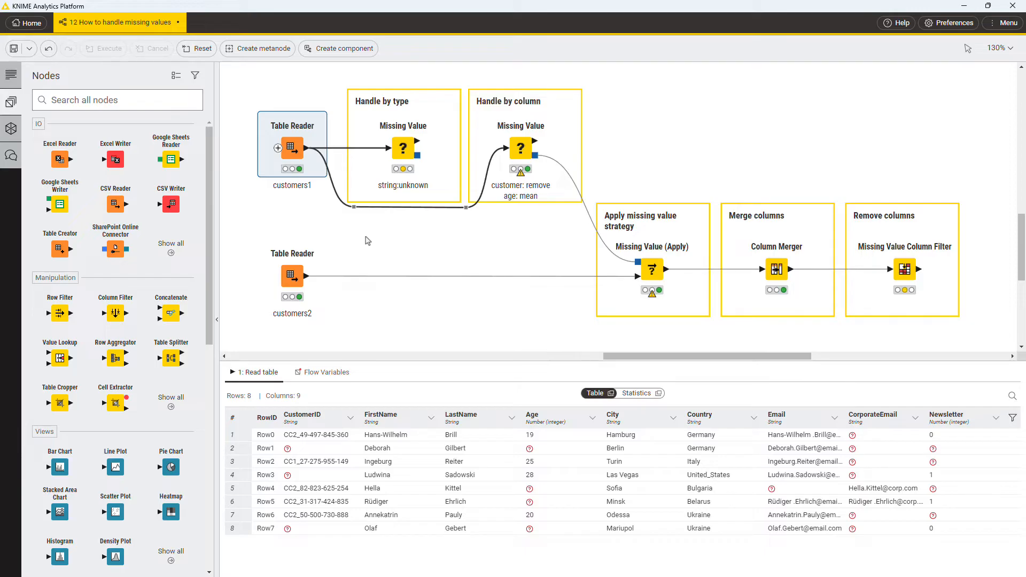
- Set the type-based Missing Value node to replace missing strings with the fixed value 'unknown' and execute it
click(286, 448)
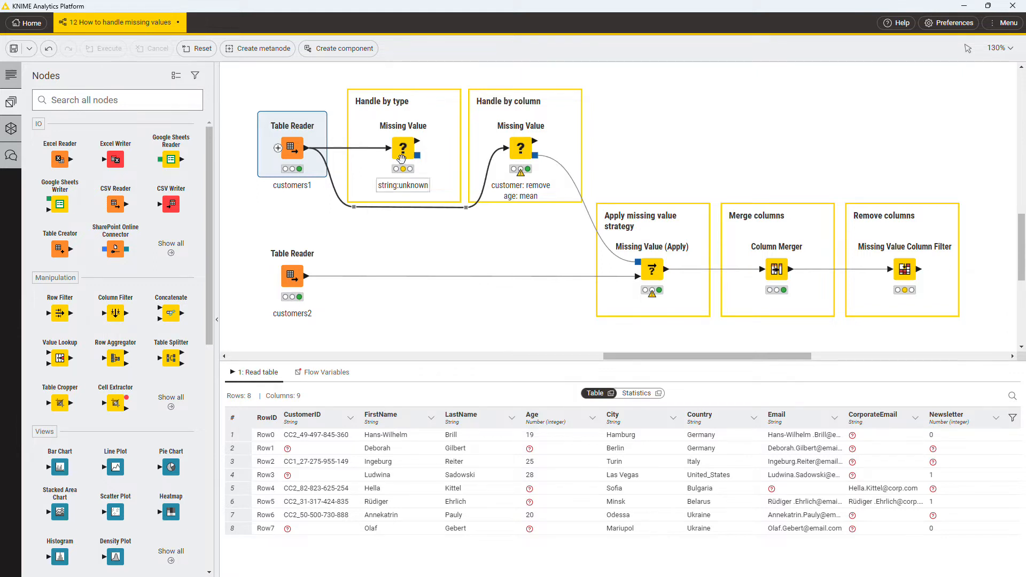
double_click(404, 148)
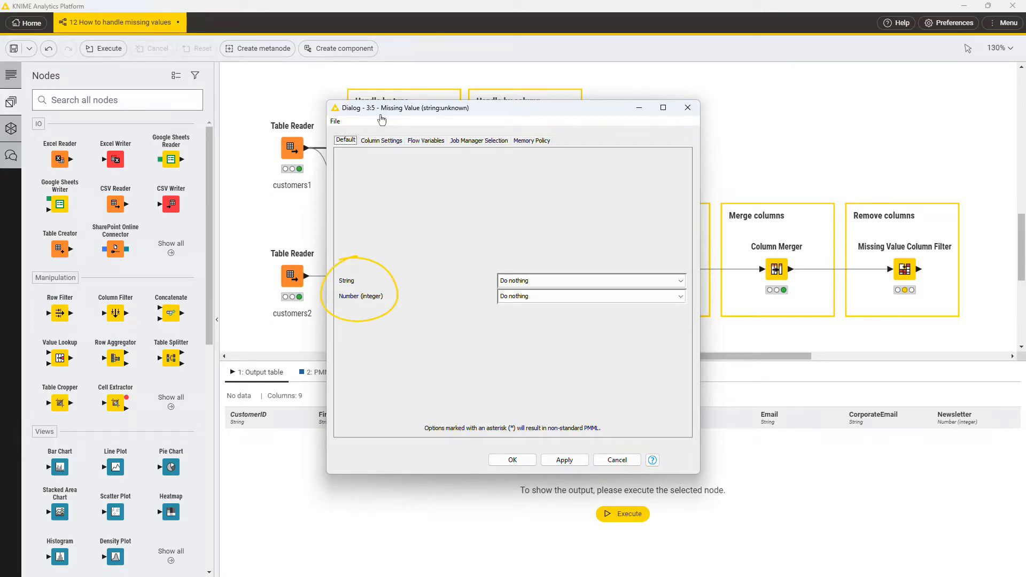
click(589, 280)
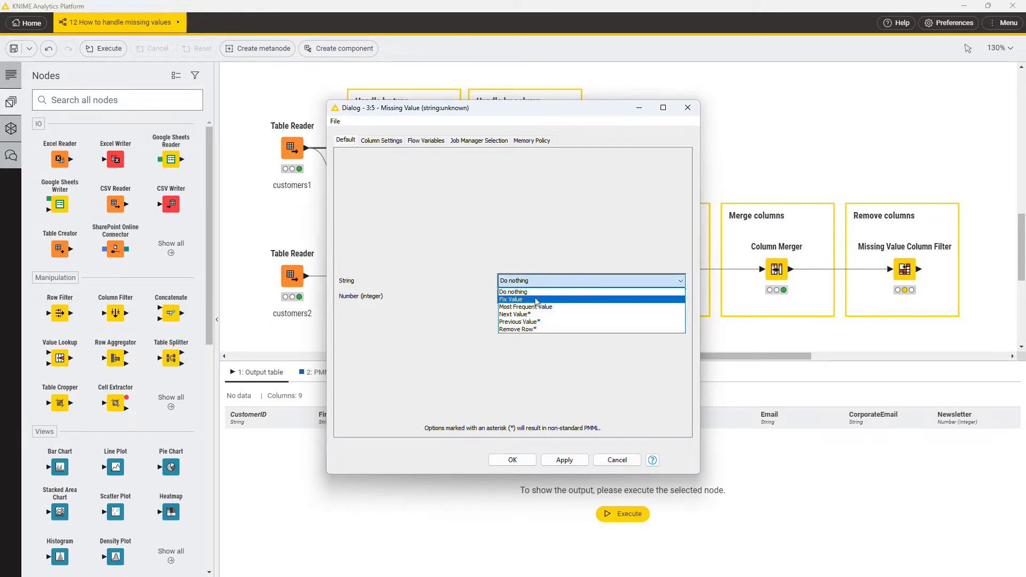
click(512, 299)
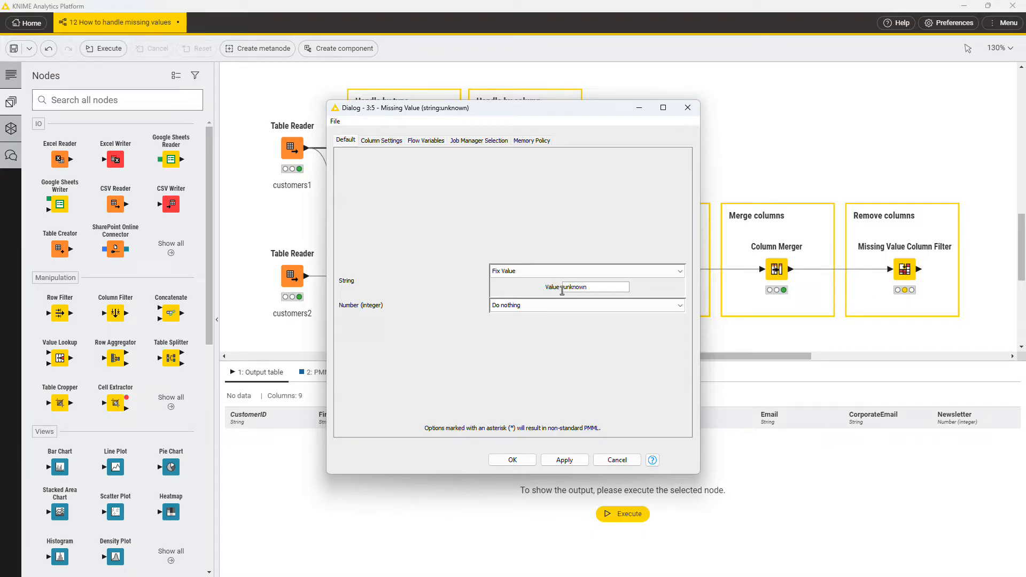
click(511, 459)
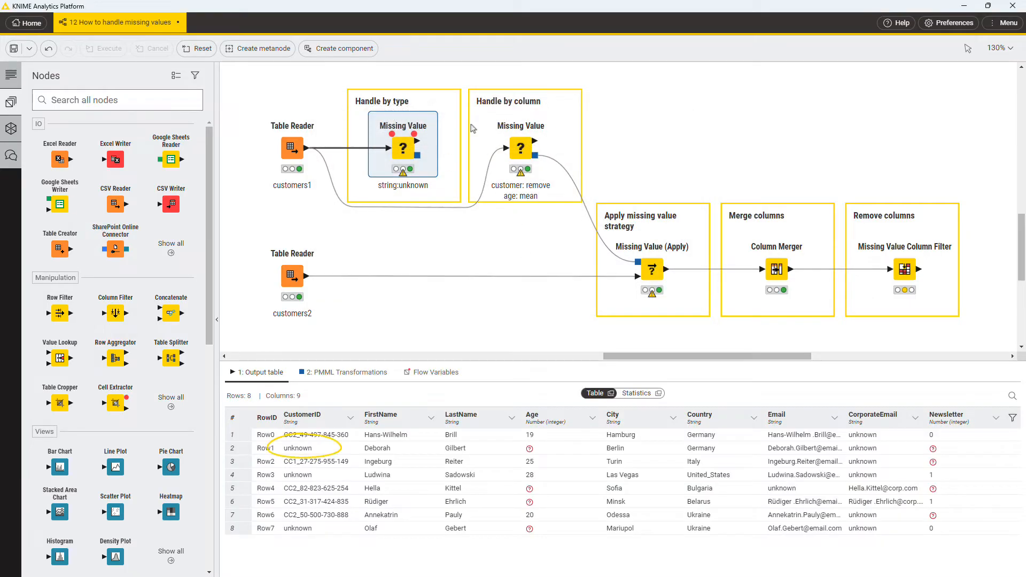
click(520, 145)
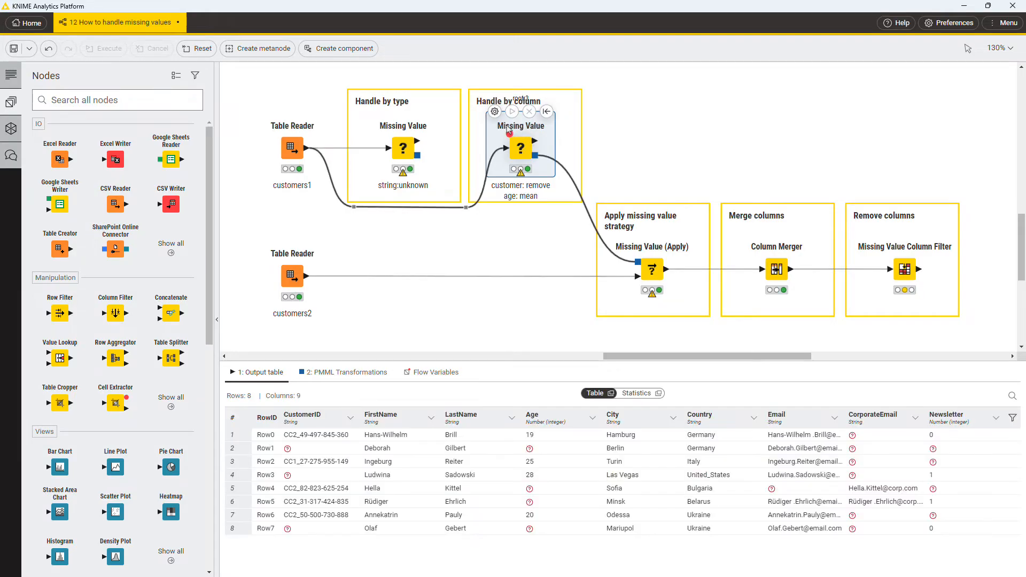
- Add a CustomerID rule set to Remove Row* in the column-based Missing Value node, then execute
double_click(519, 148)
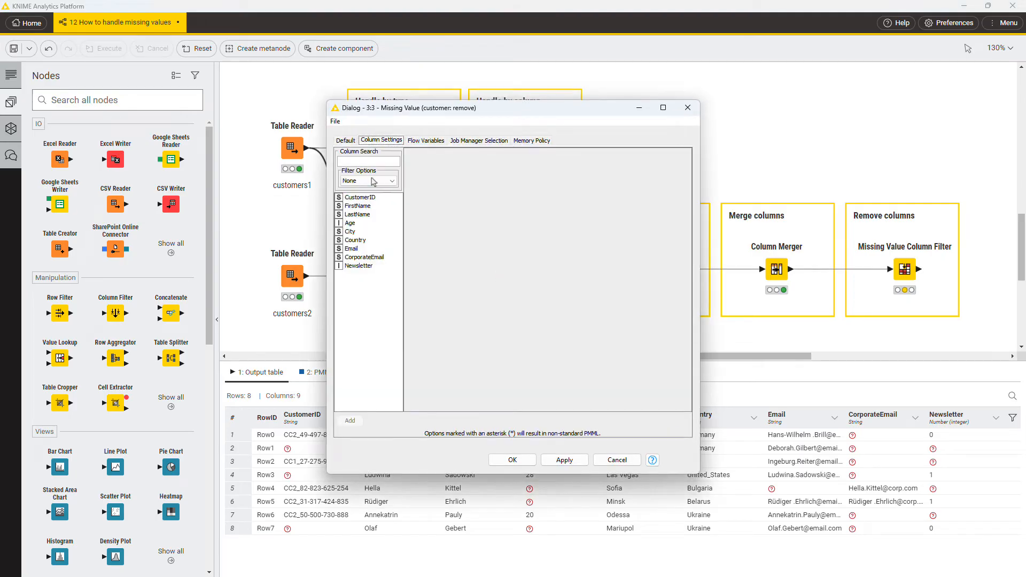
click(361, 197)
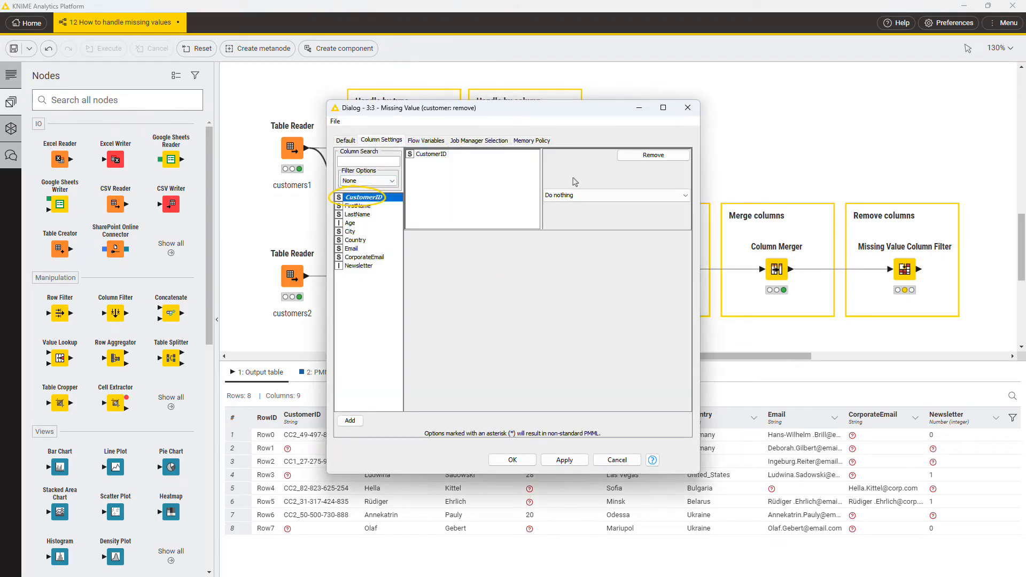
click(614, 195)
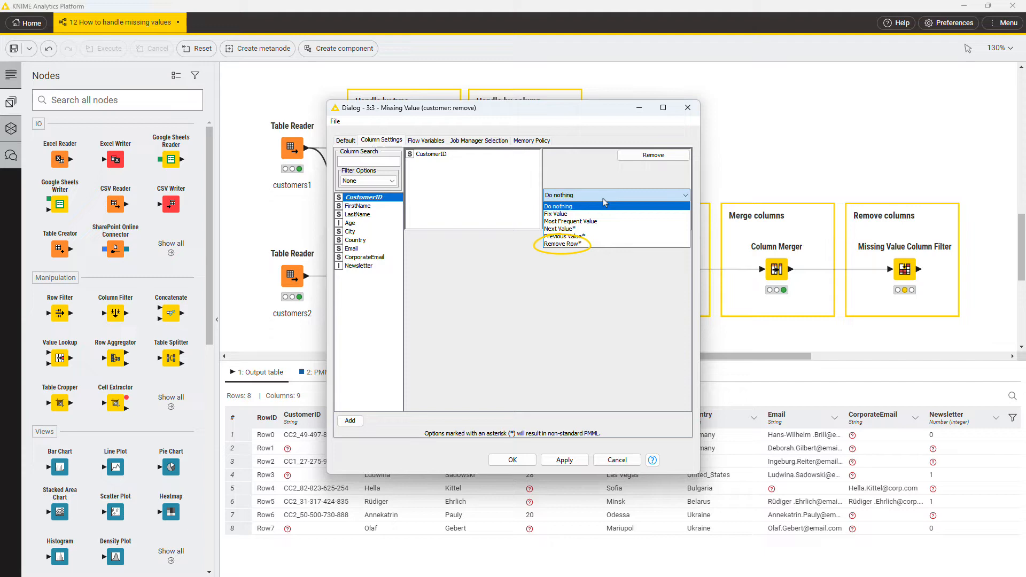
click(562, 244)
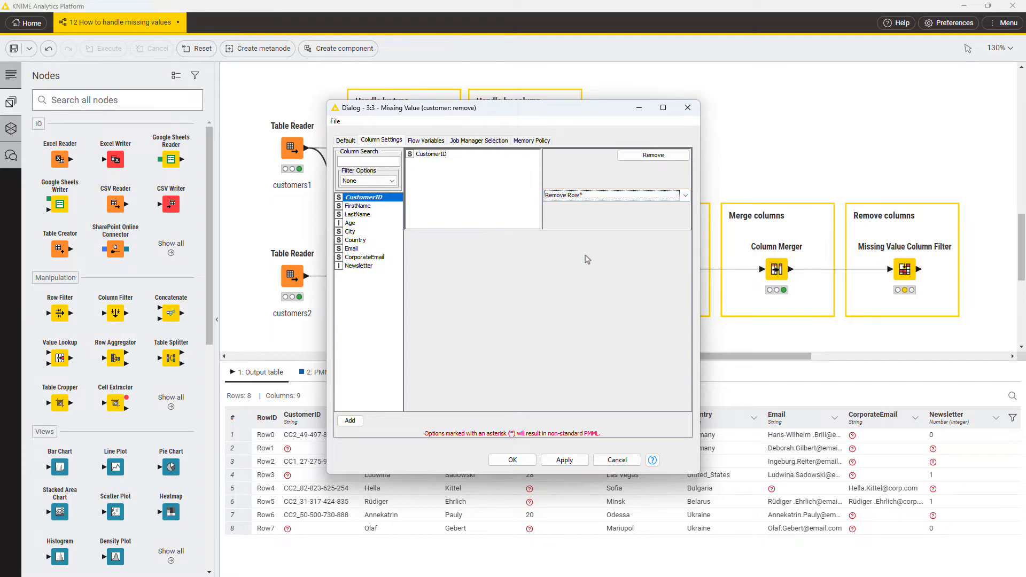
click(511, 459)
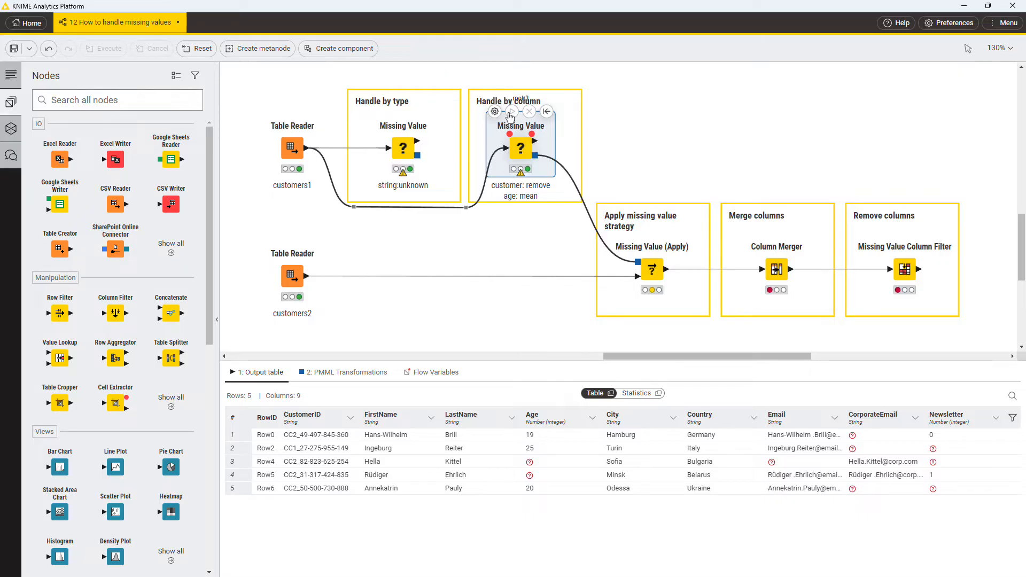
- Add an Age rule using Mean to the column-based Missing Value node's settings
double_click(520, 147)
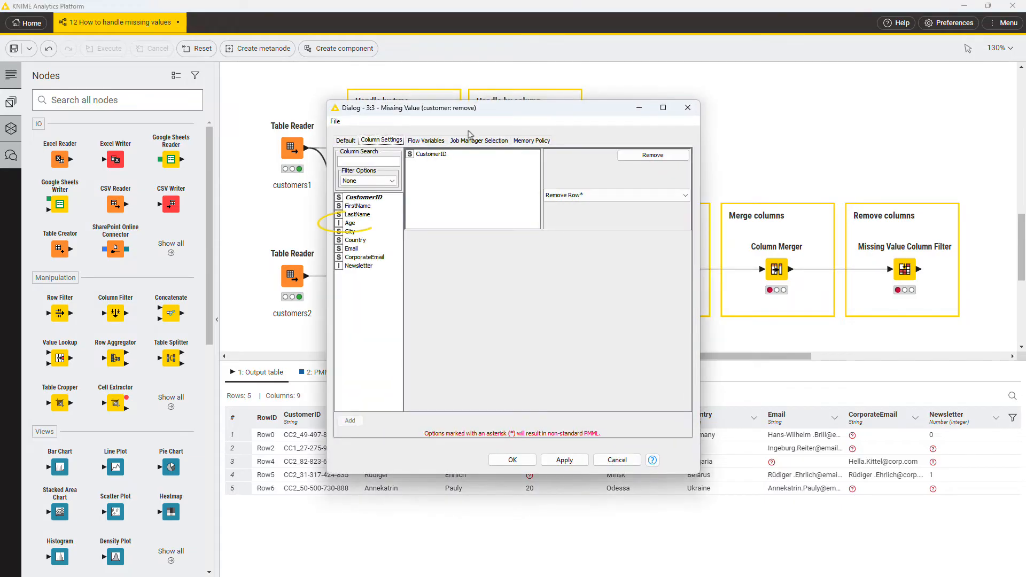
click(350, 223)
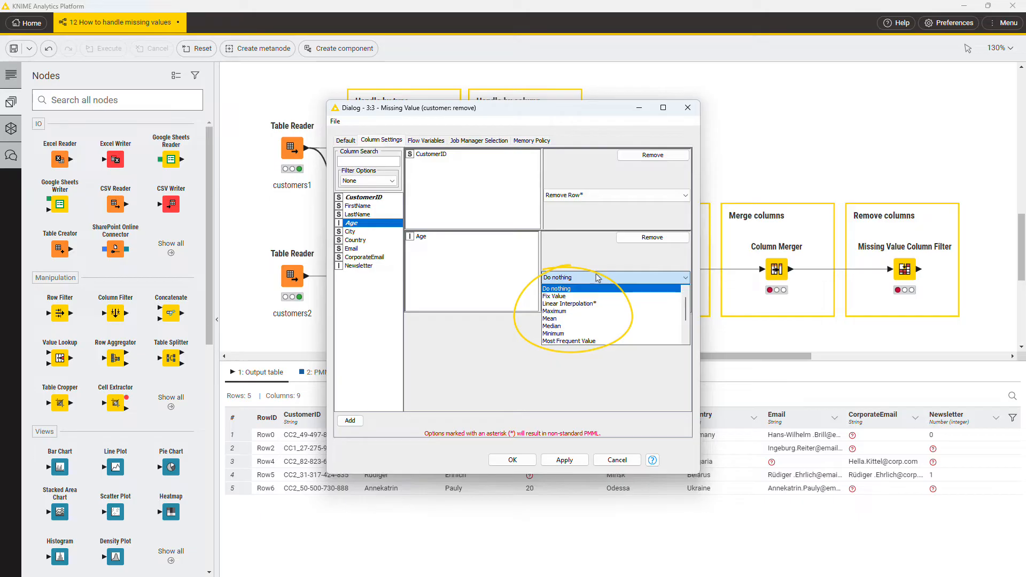
click(550, 318)
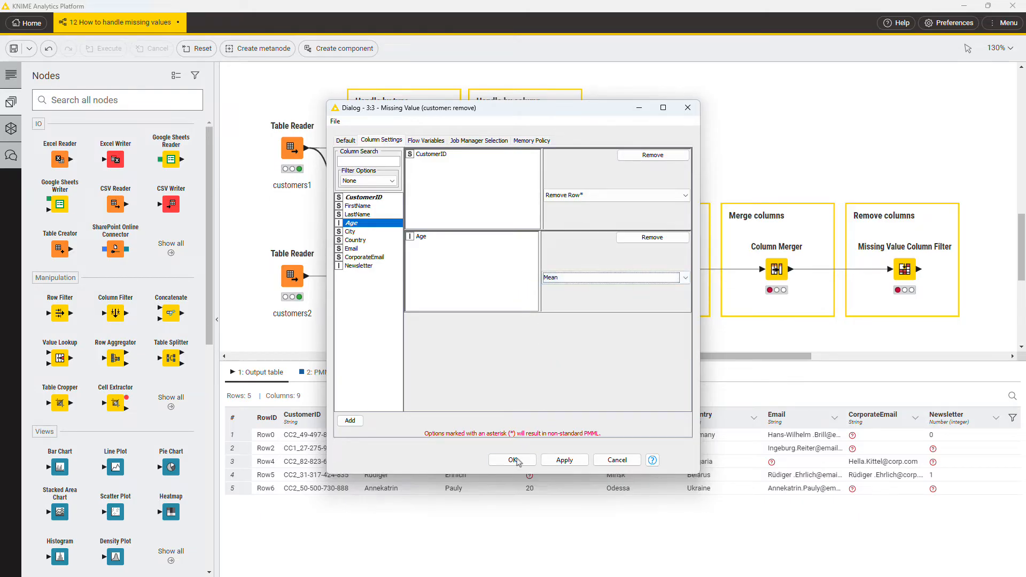
click(510, 460)
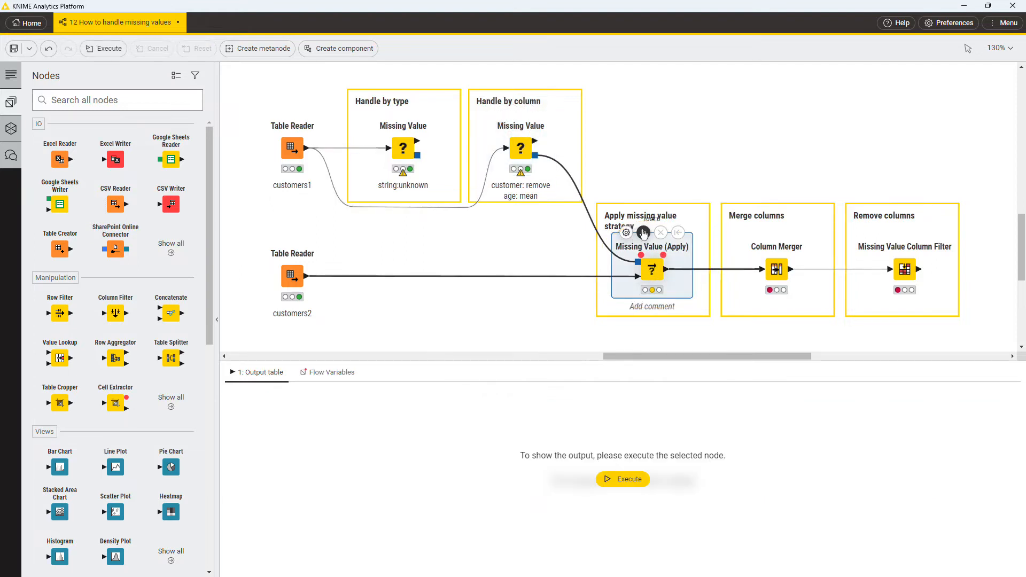
- Execute the Missing Value (Apply) node on customers2, producing 8 rows
click(620, 479)
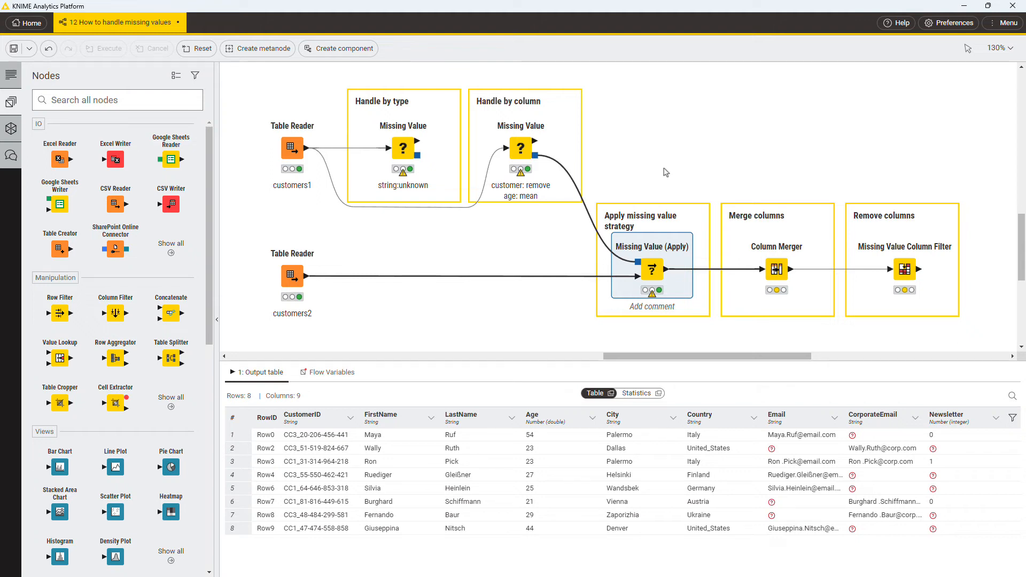
click(776, 268)
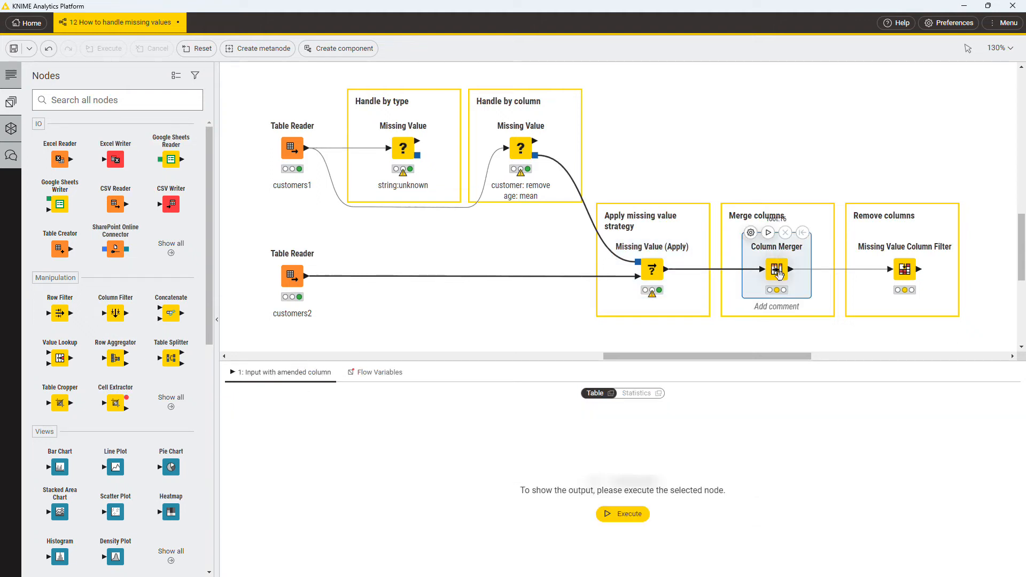
- Merge CorporateEmail into Email, replacing the primary column and deleting the secondary
double_click(777, 270)
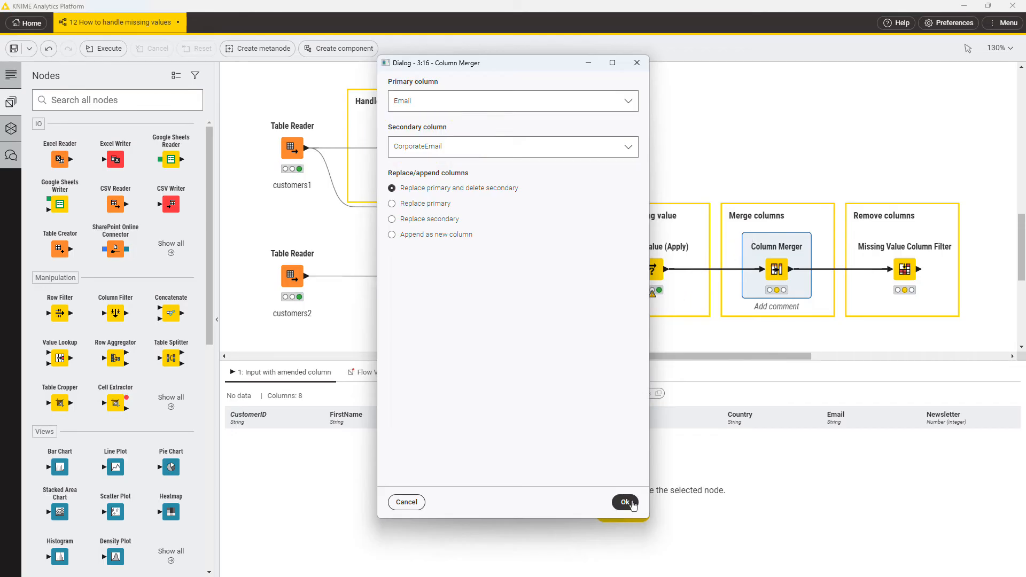
click(624, 501)
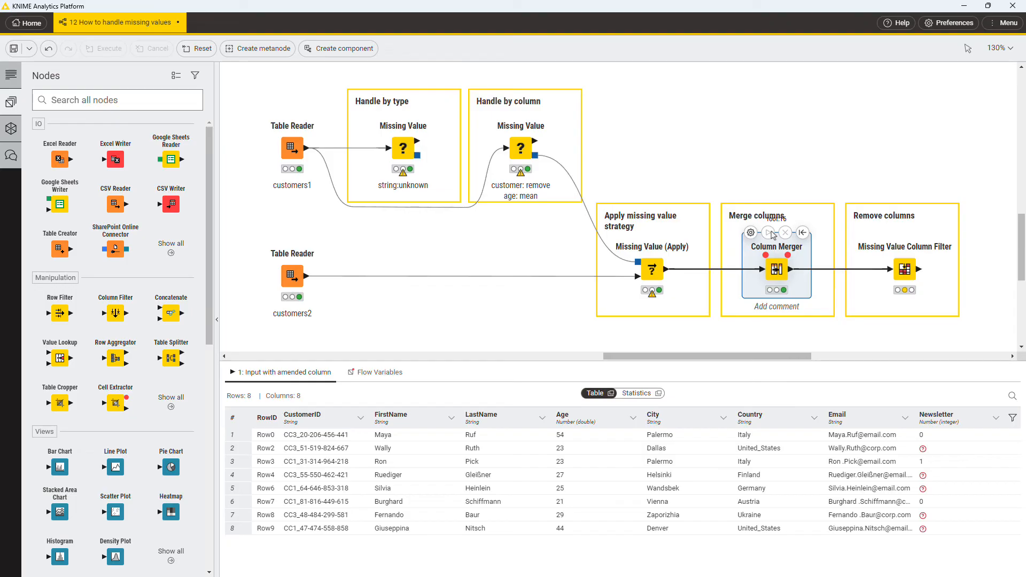
mouse_move(901, 256)
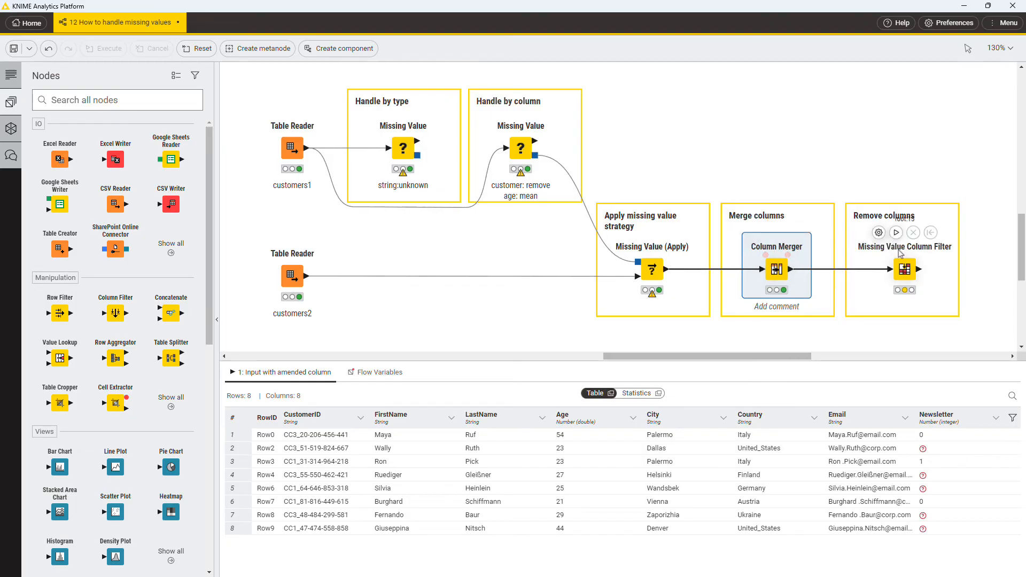
click(904, 269)
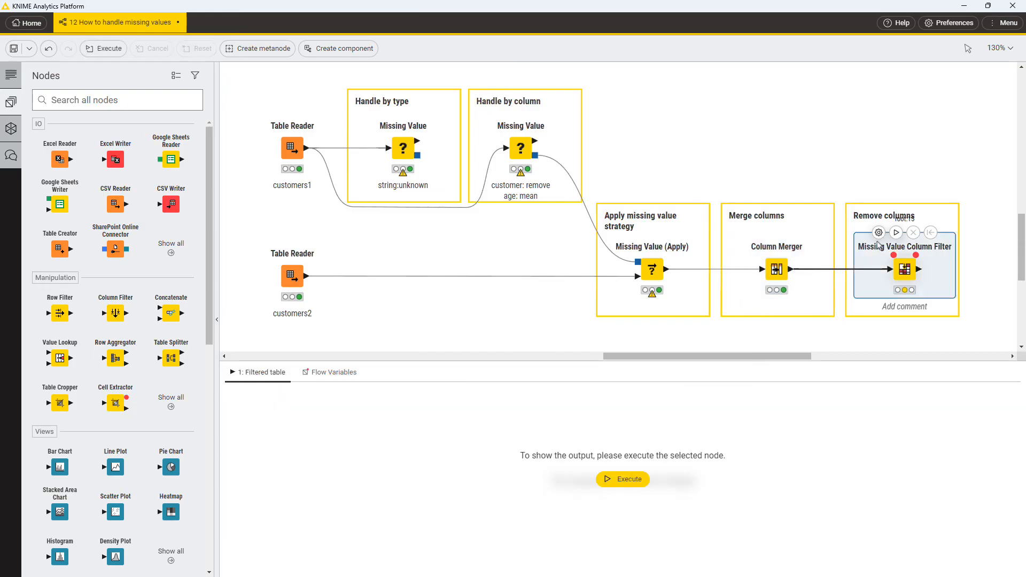
- Include Newsletter in the Missing Value Column Filter check and execute it, dropping that column
double_click(904, 268)
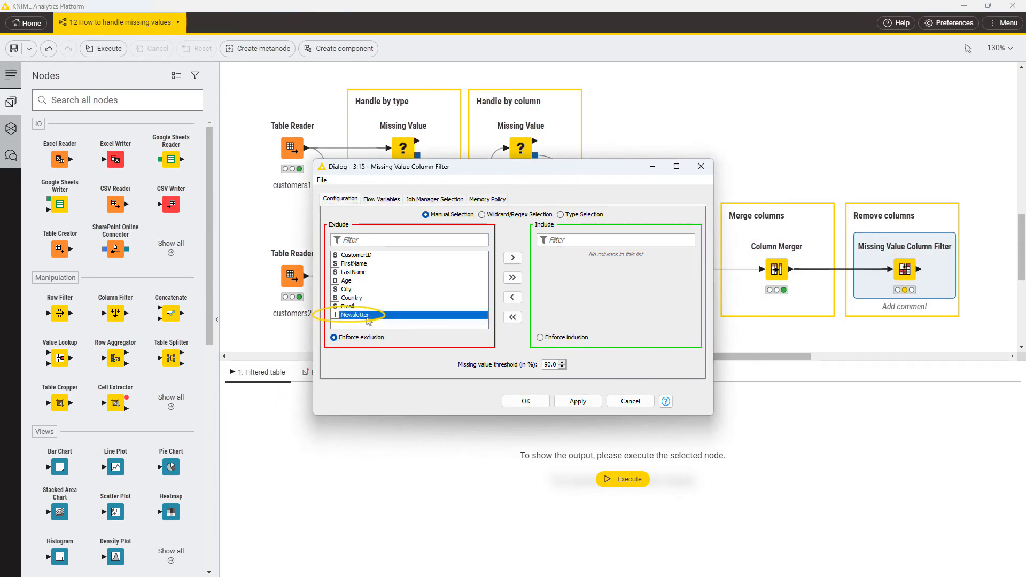
click(512, 257)
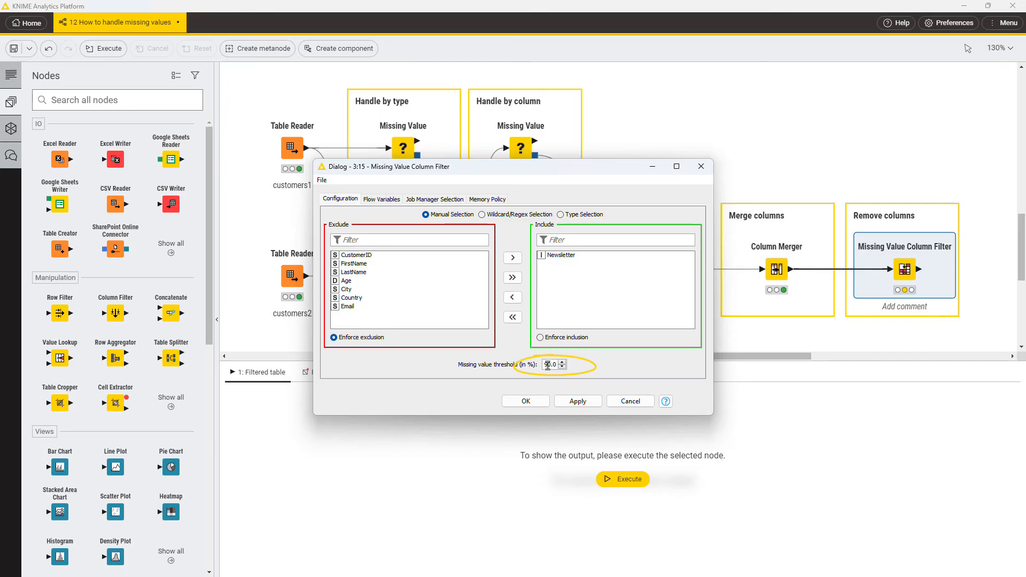
click(525, 400)
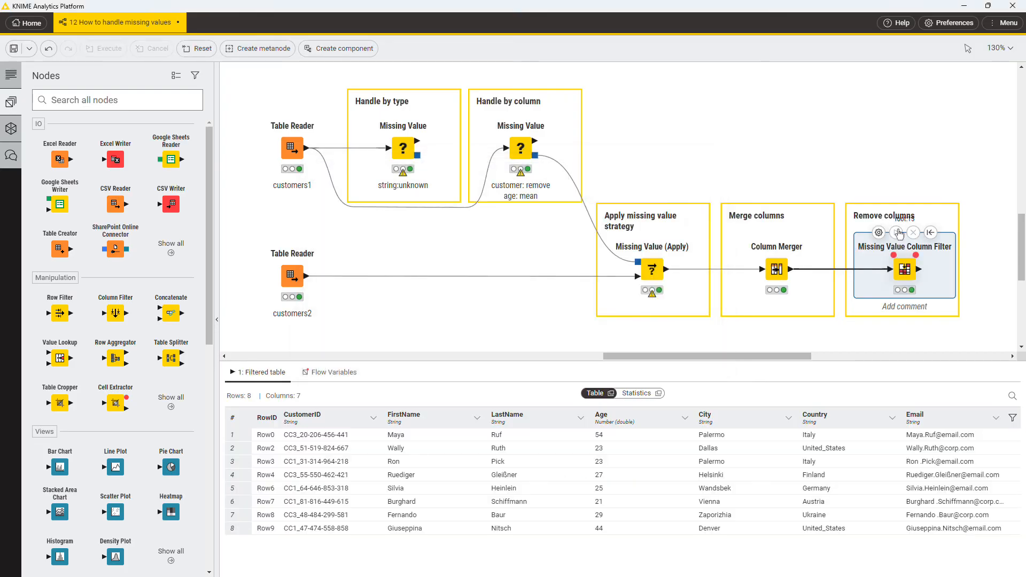